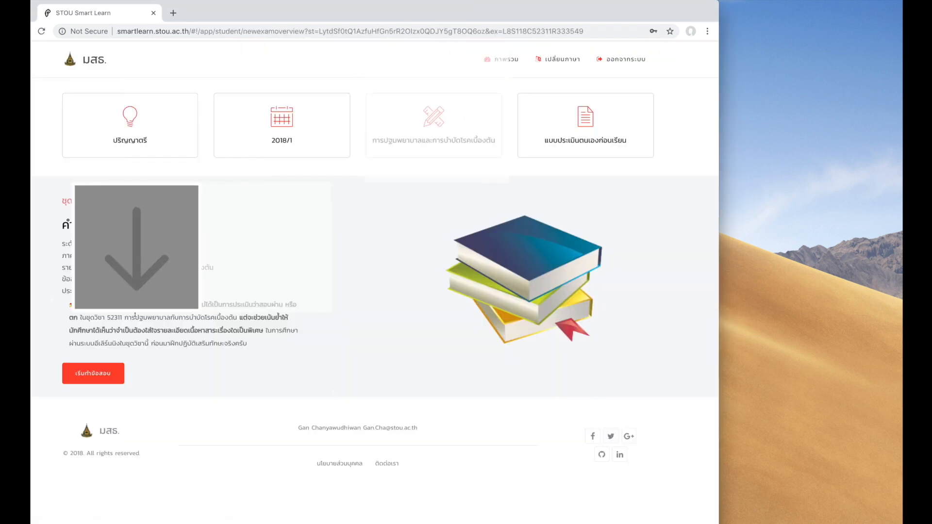
# Step: Take and submit the pre-learning self-assessment exam, confirming the submission
pyautogui.click(93, 373)
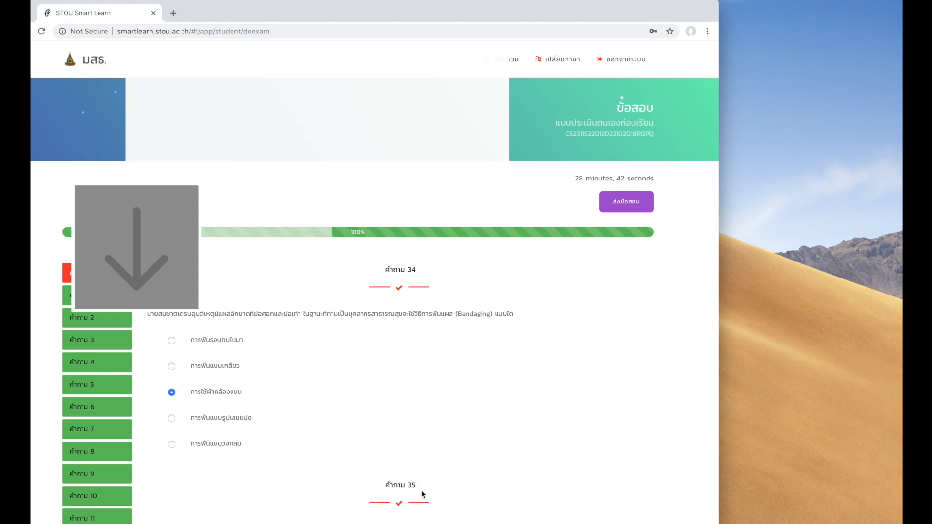
pyautogui.click(626, 201)
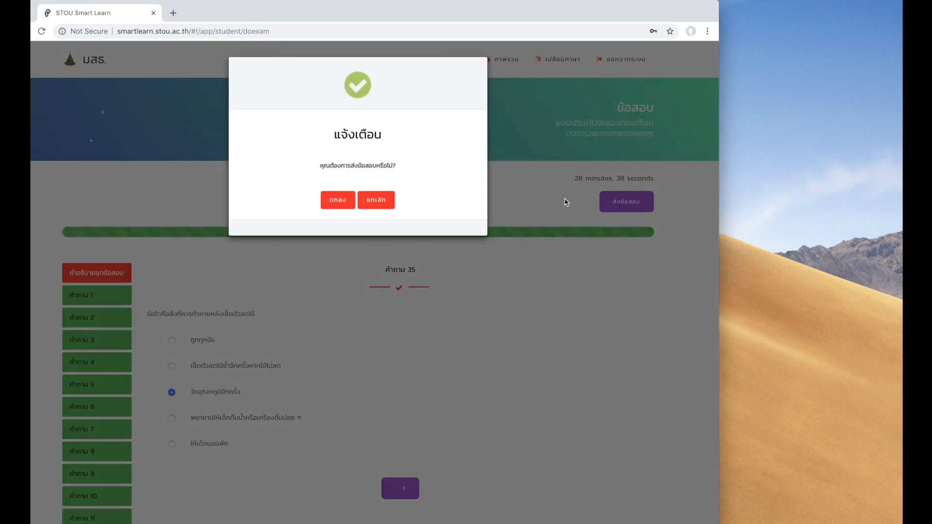
pyautogui.click(338, 200)
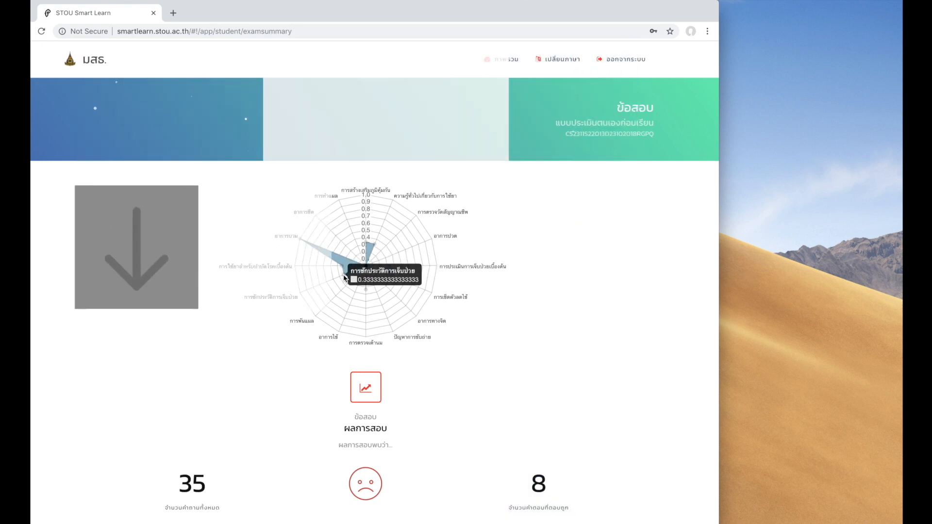
# Step: Scroll past the score and generate the printable PDF results report
pyautogui.scroll(-3)
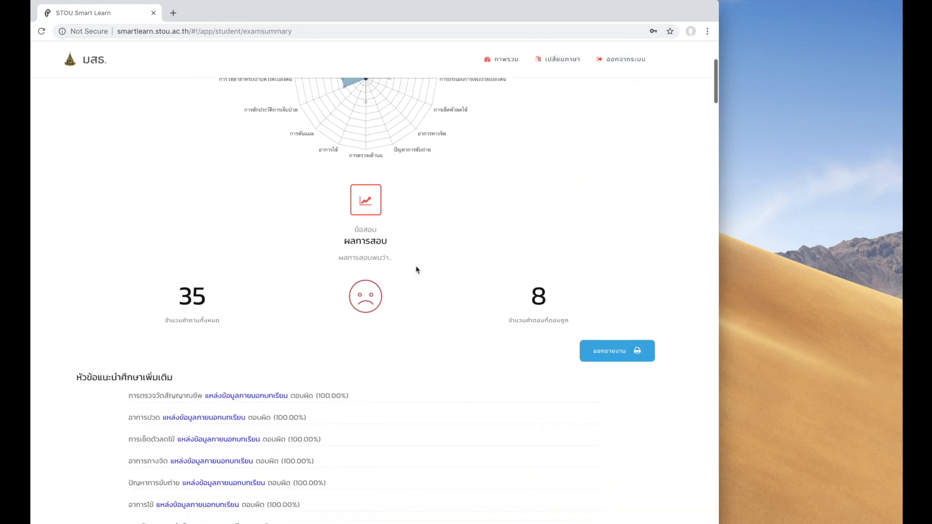
pyautogui.scroll(-3)
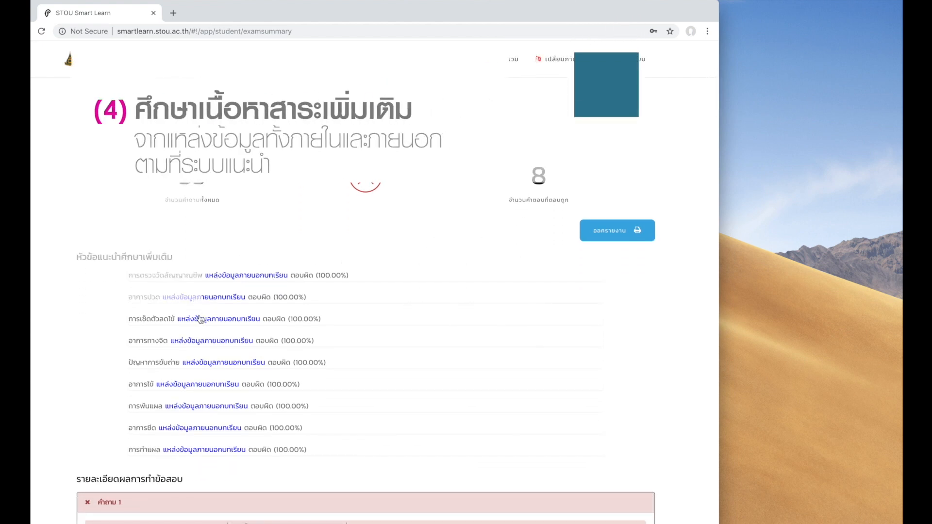
pyautogui.click(616, 230)
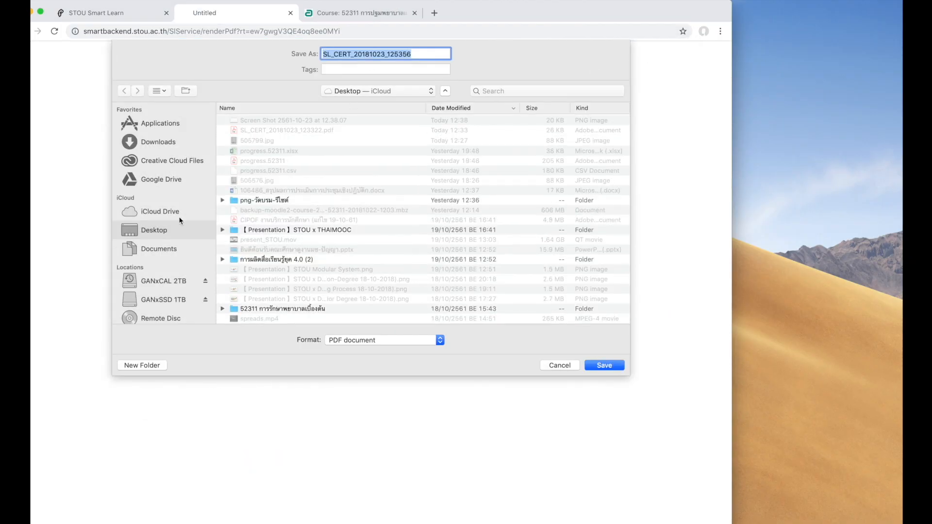
# Step: Save the results report as a PDF document
pyautogui.click(604, 365)
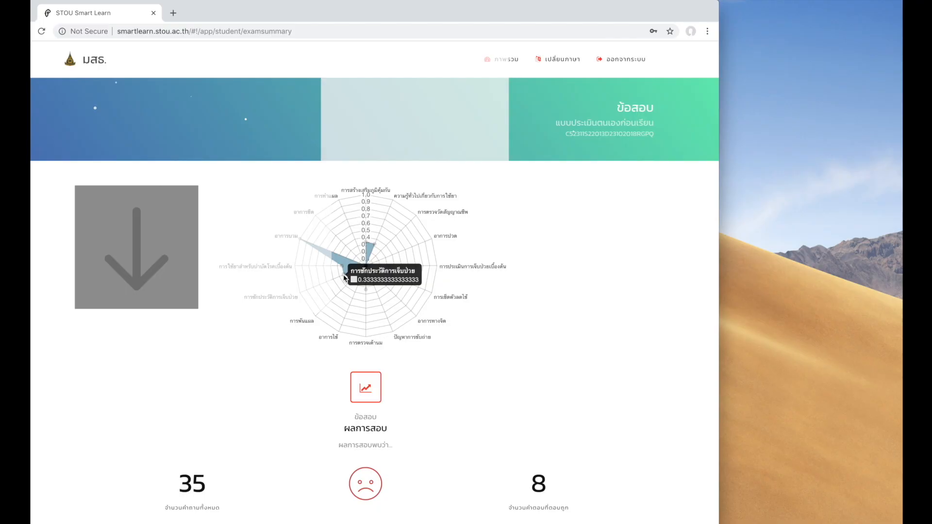
# Step: Scroll down the exam summary to the recommended study topics
pyautogui.scroll(-3)
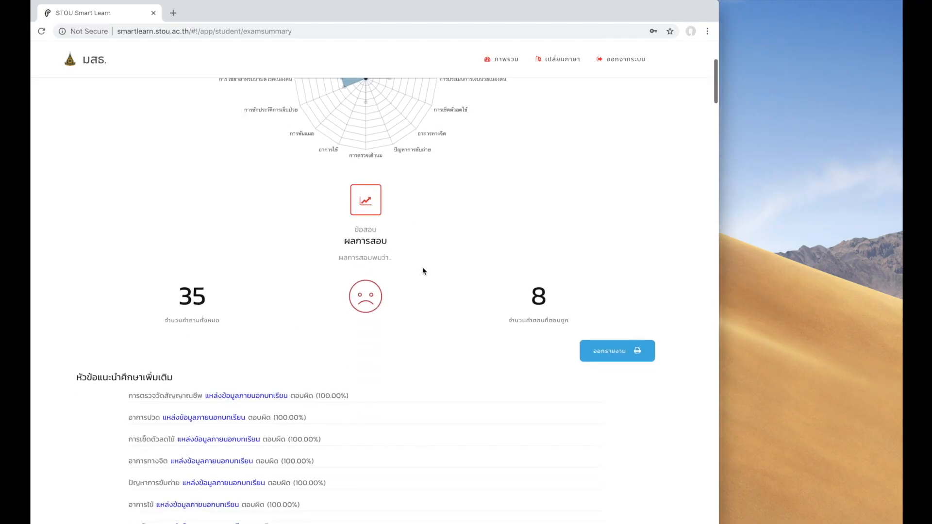
pyautogui.scroll(-3)
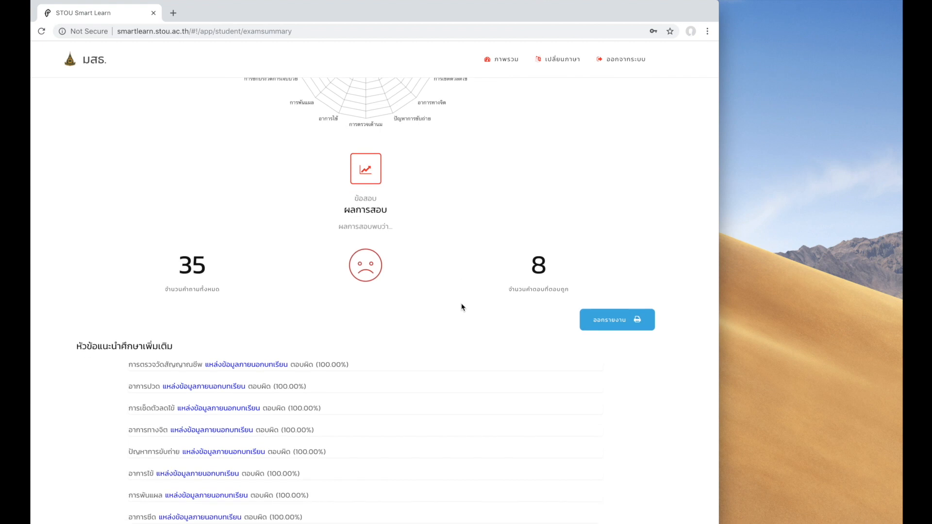
pyautogui.scroll(-3)
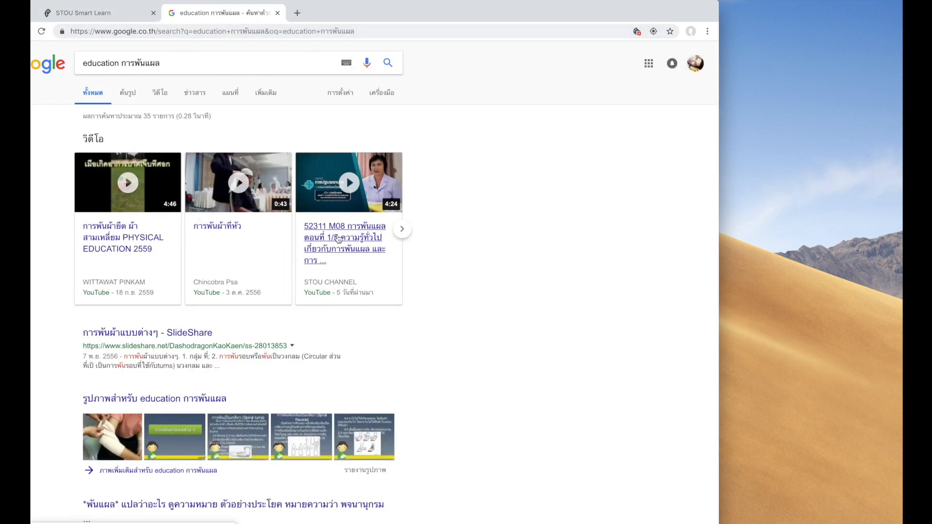
pyautogui.moveTo(349, 196)
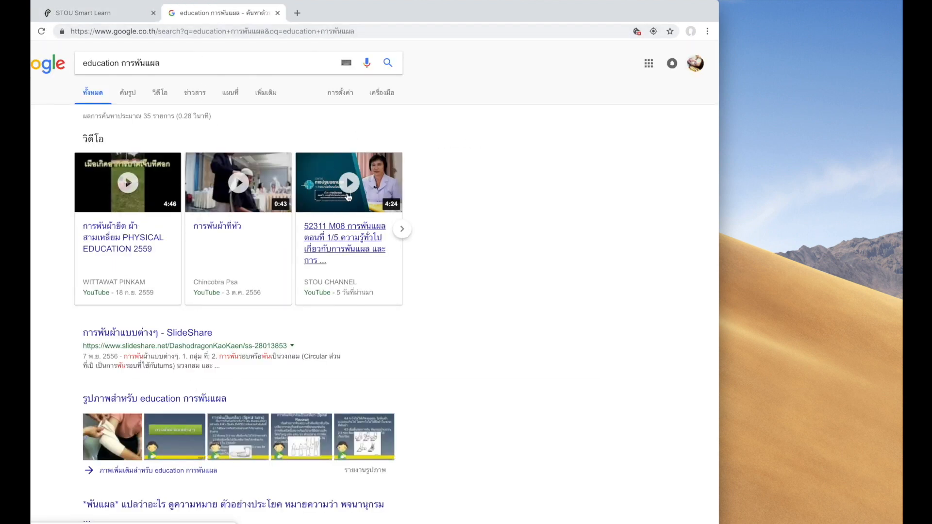
# Step: Scroll through the Google results for 'education การพันแผล'
pyautogui.scroll(-3)
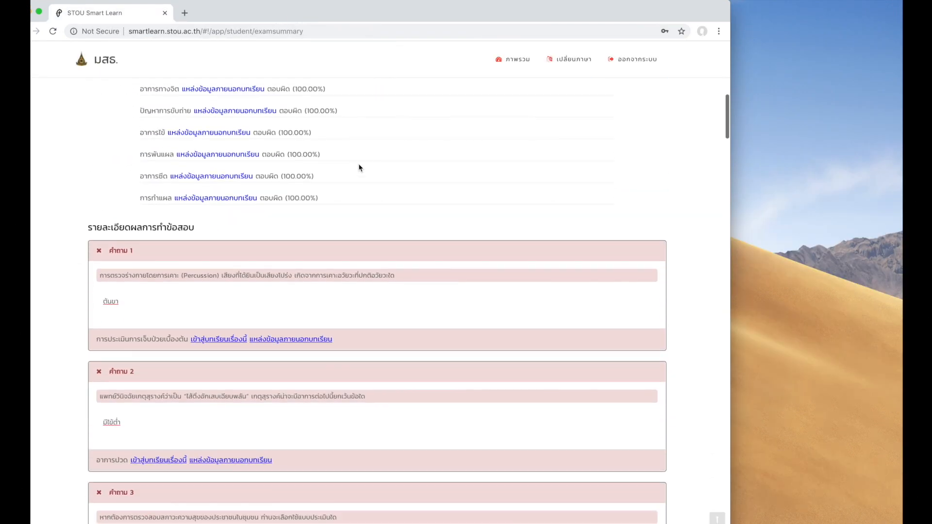
# Step: Open the e-learning lesson linked under a wrongly answered question
pyautogui.scroll(-3)
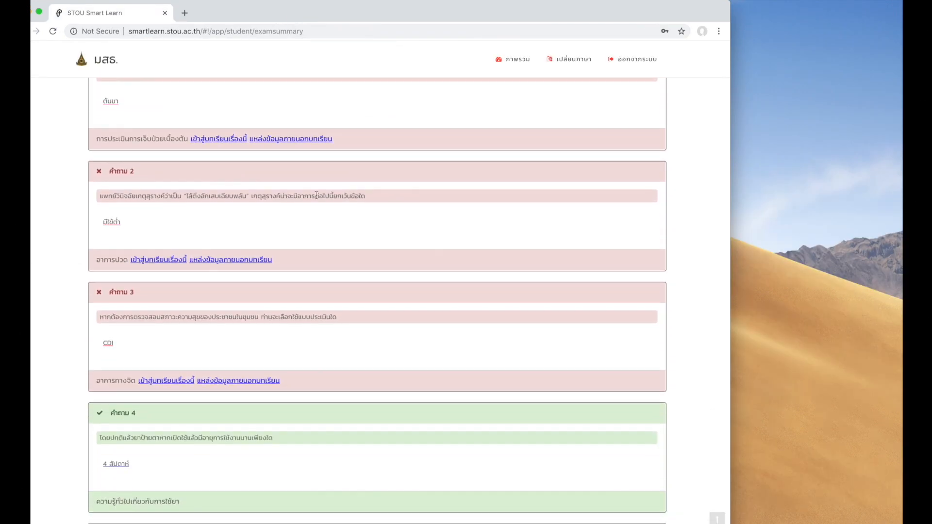
pyautogui.click(158, 260)
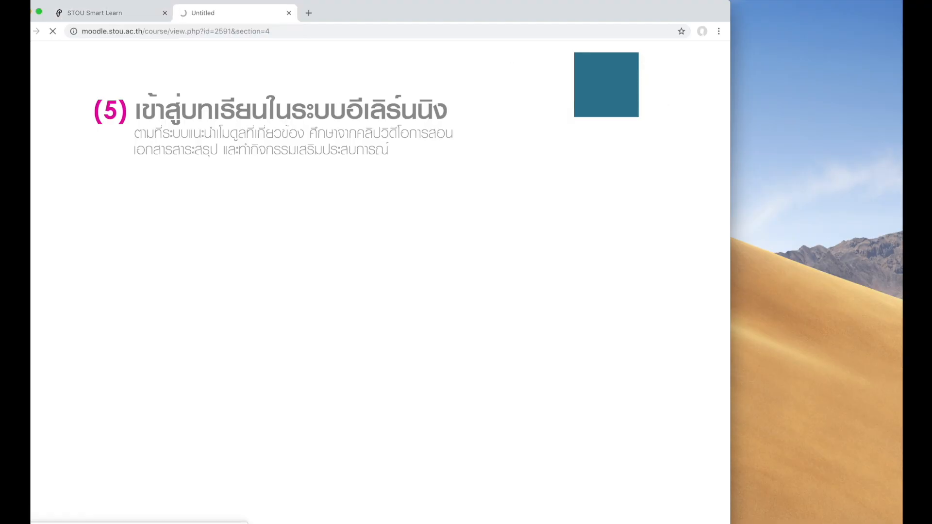